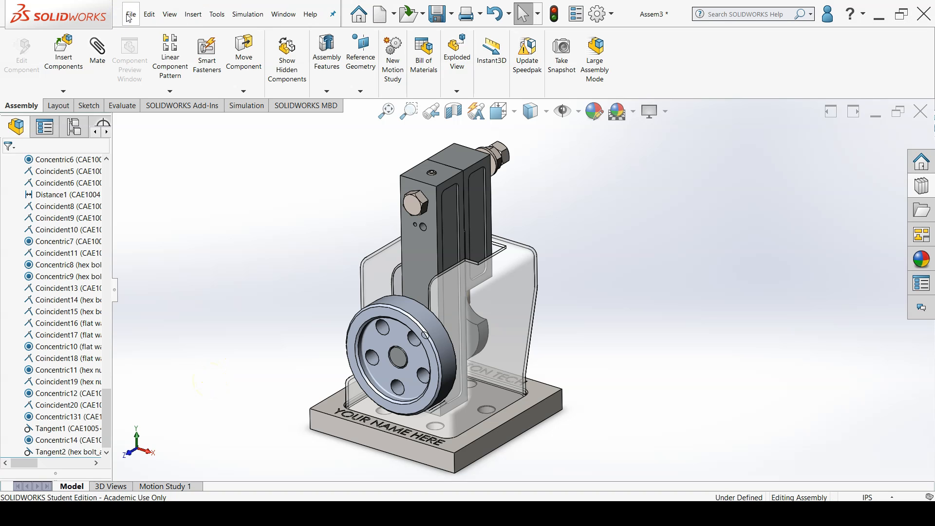
# Step: Launch Pack and Go from the File menu for the open engine assembly
pyautogui.click(130, 14)
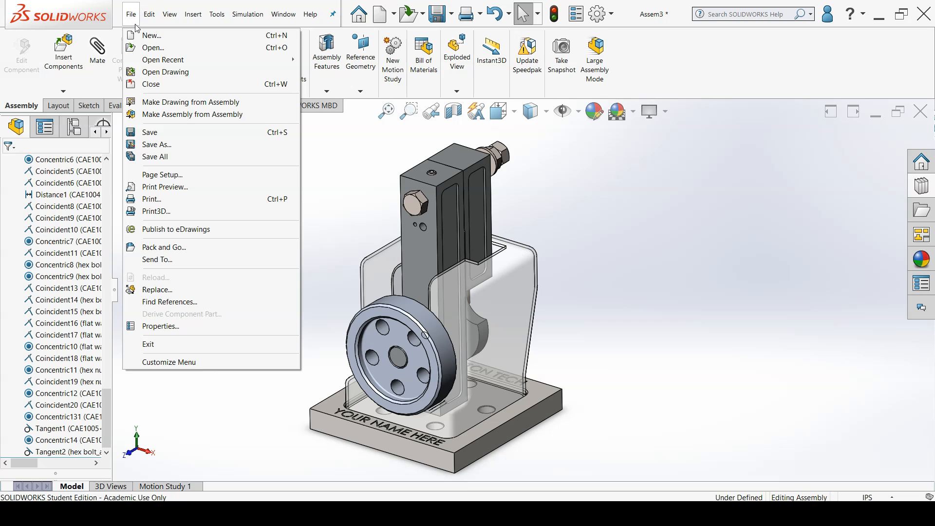
pyautogui.moveTo(172, 239)
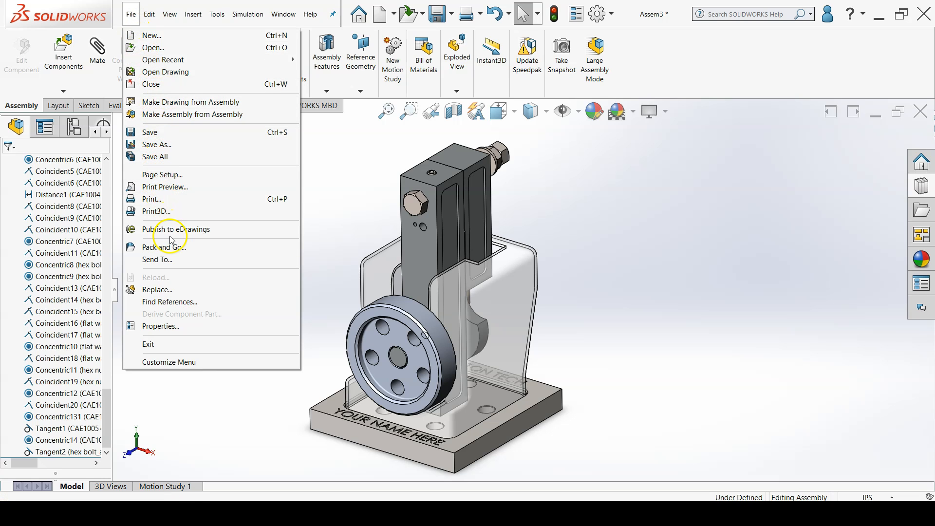
pyautogui.click(165, 247)
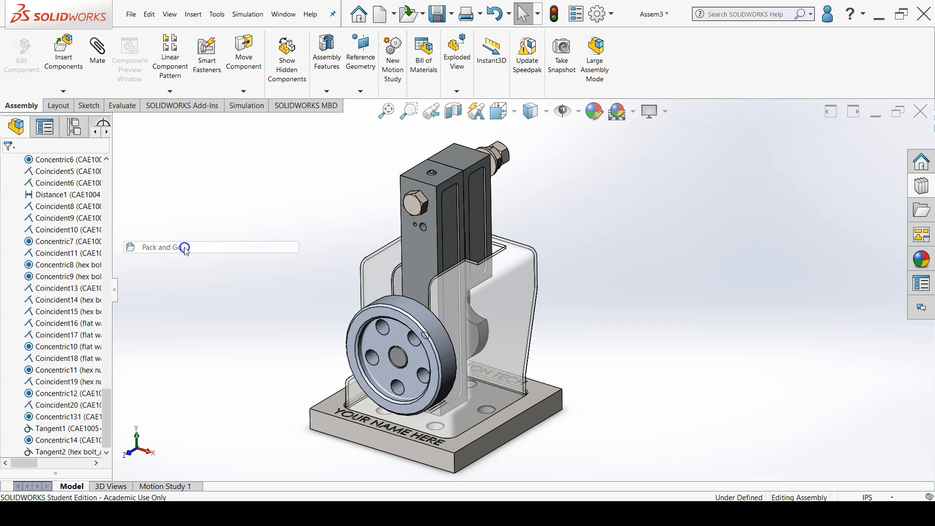
# Step: Include Toolbox components (15 files listed) and choose Save to Zip file output
pyautogui.click(159, 247)
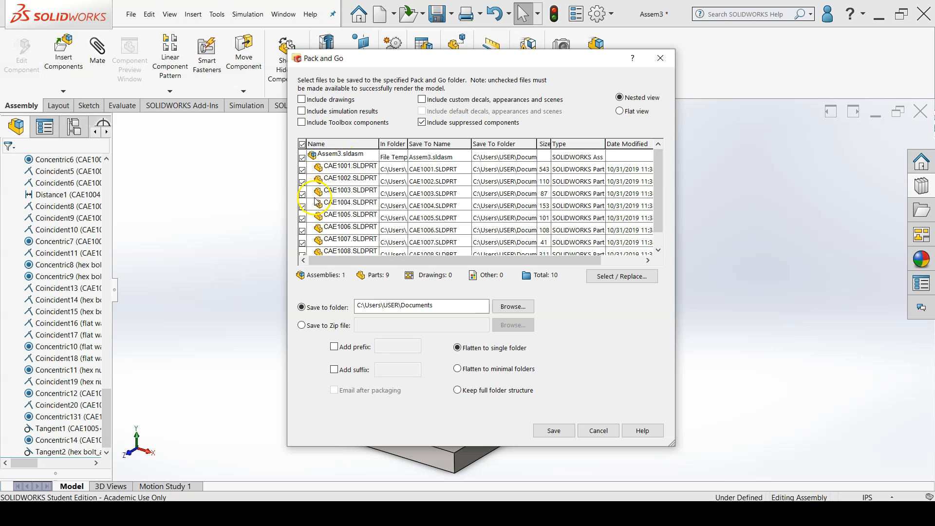
pyautogui.moveTo(341, 99)
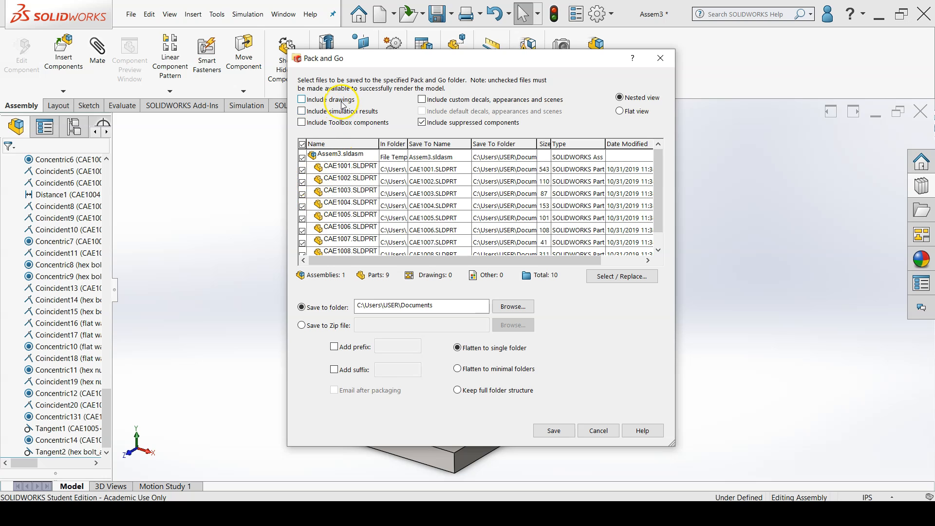
pyautogui.moveTo(374, 120)
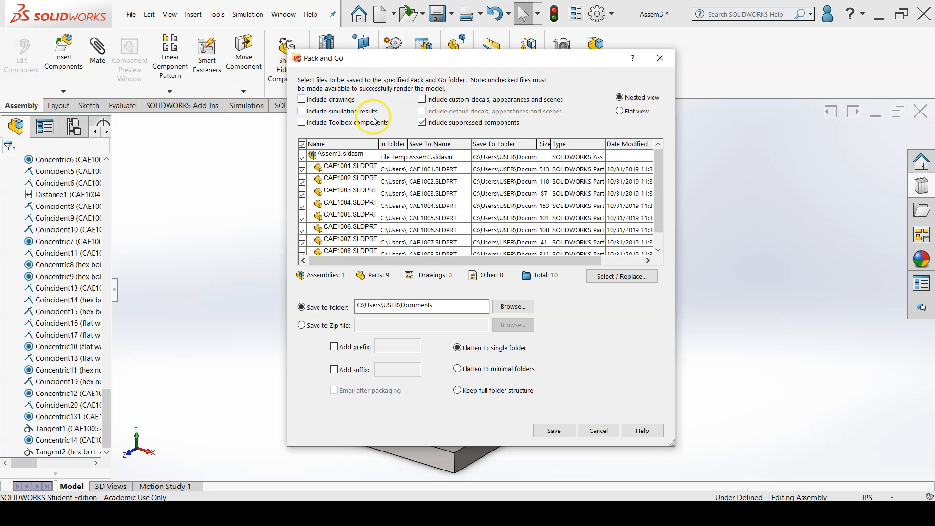
pyautogui.moveTo(373, 122)
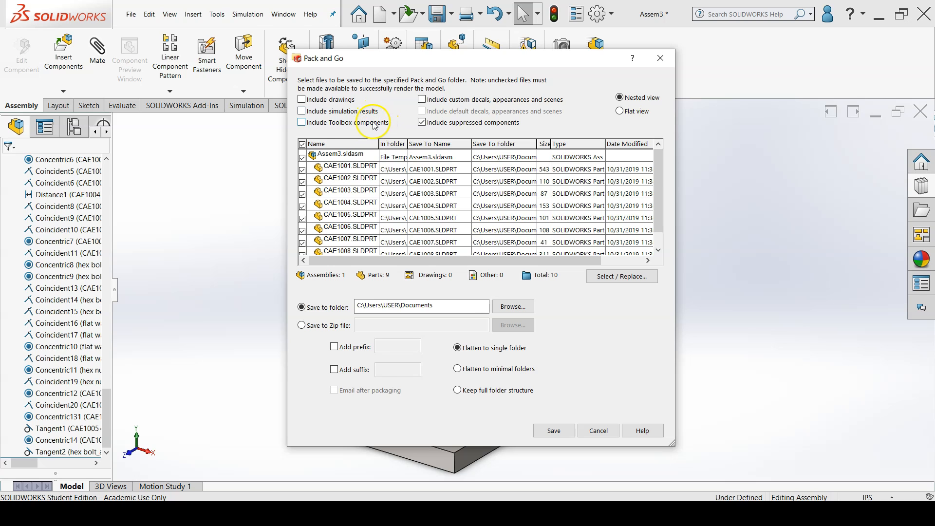
pyautogui.moveTo(301, 124)
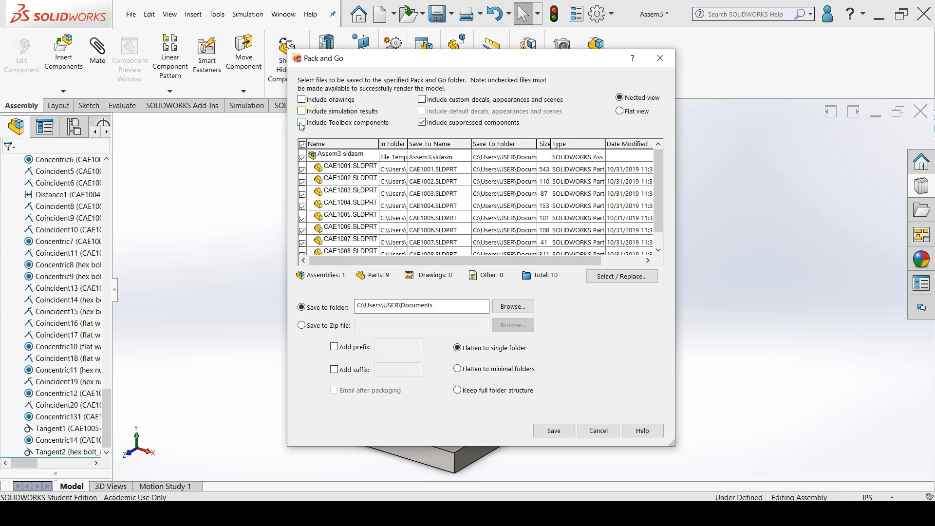
pyautogui.click(302, 123)
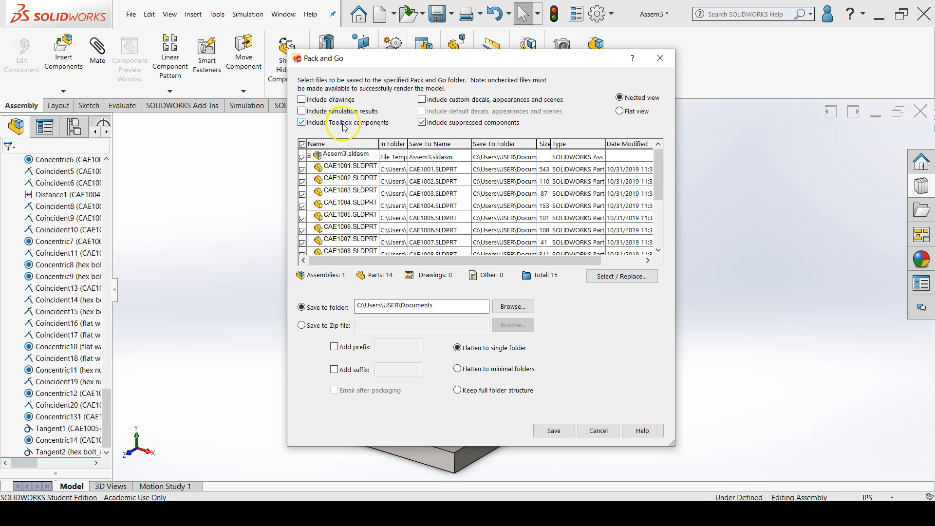
pyautogui.scroll(-3)
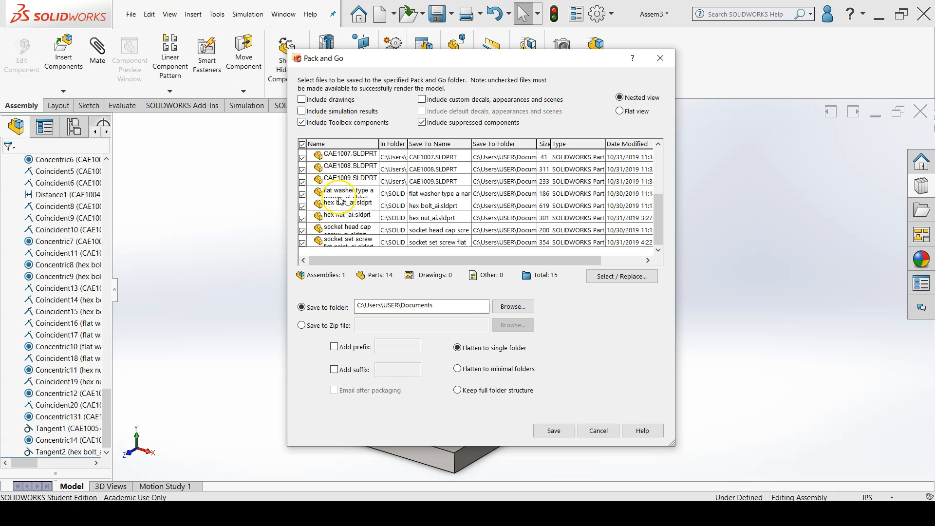
pyautogui.moveTo(331, 293)
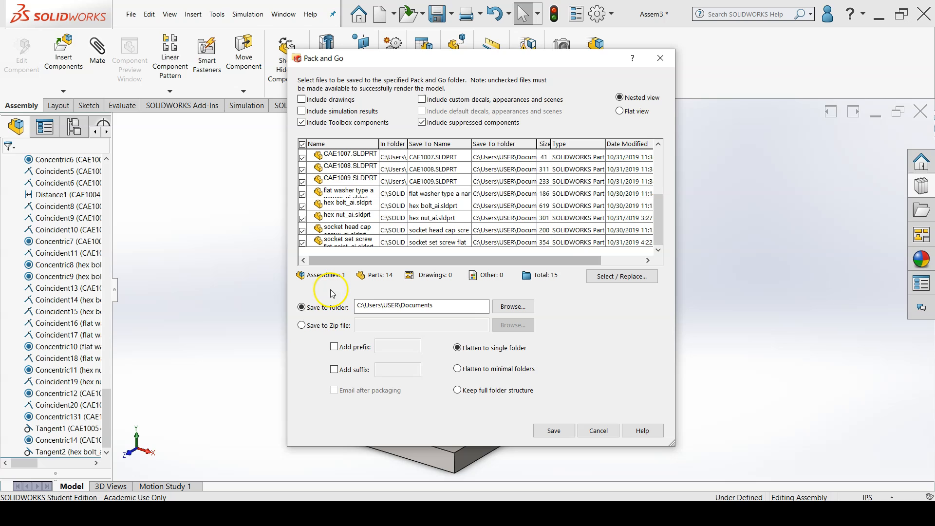
pyautogui.moveTo(335, 315)
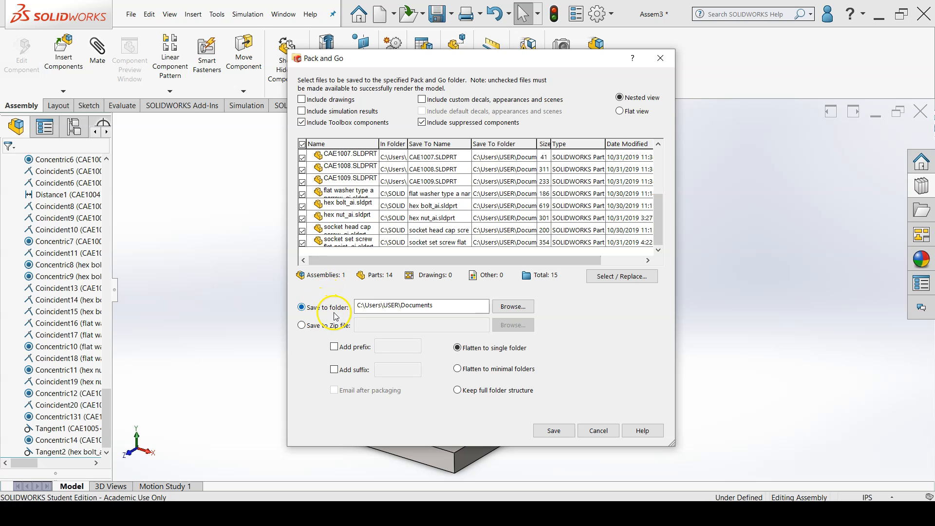
pyautogui.moveTo(316, 338)
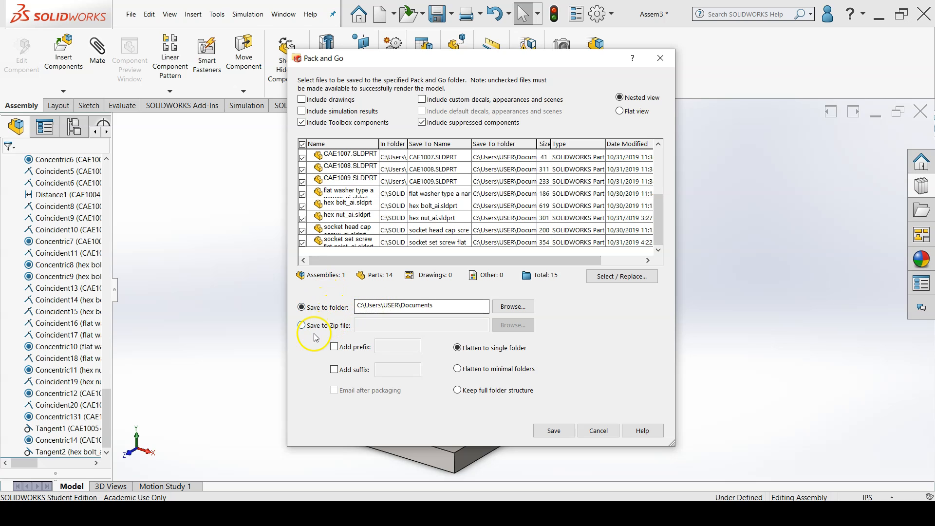
pyautogui.click(302, 325)
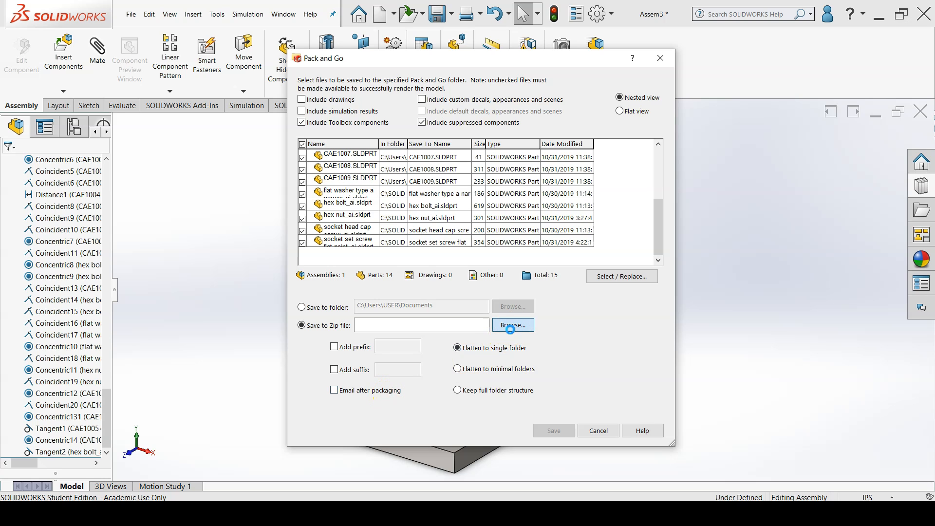
# Step: Browse and set the zip destination to CAE1000.zip on the Desktop
pyautogui.click(512, 324)
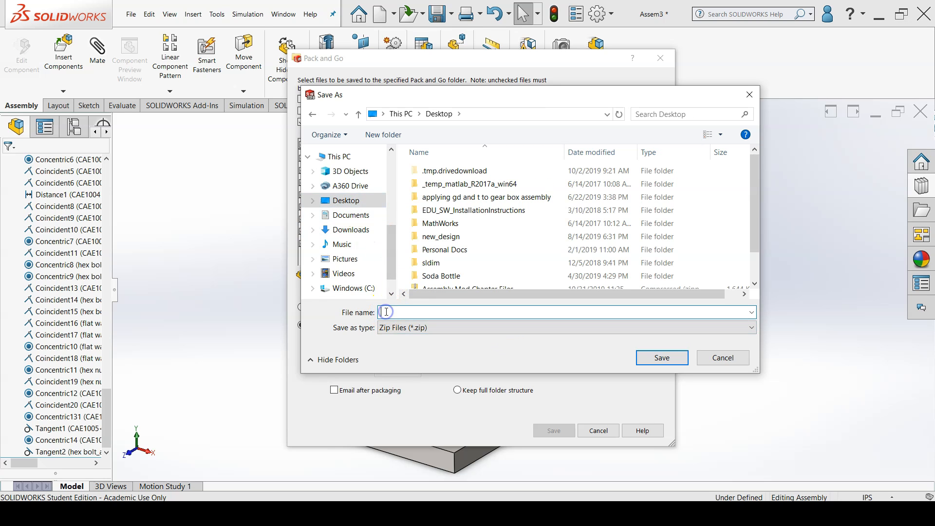
pyautogui.write('CAE100')
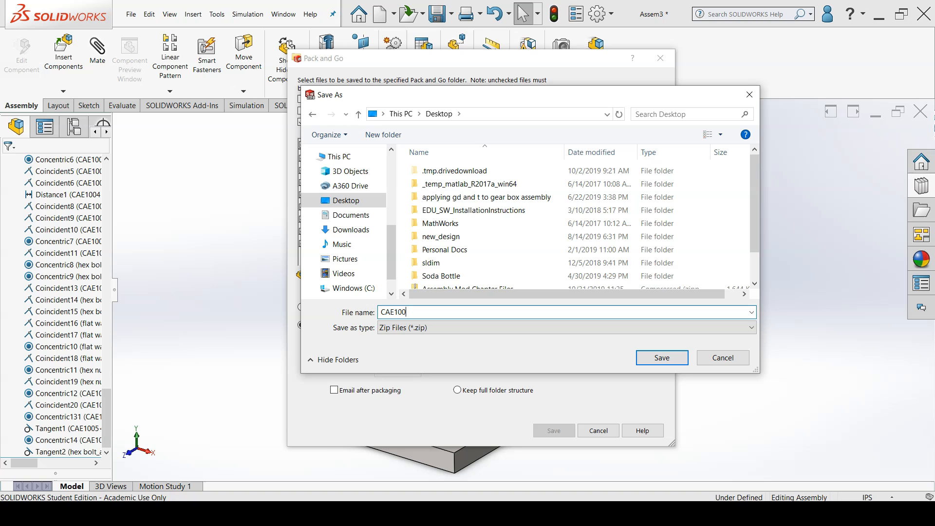
pyautogui.write('0')
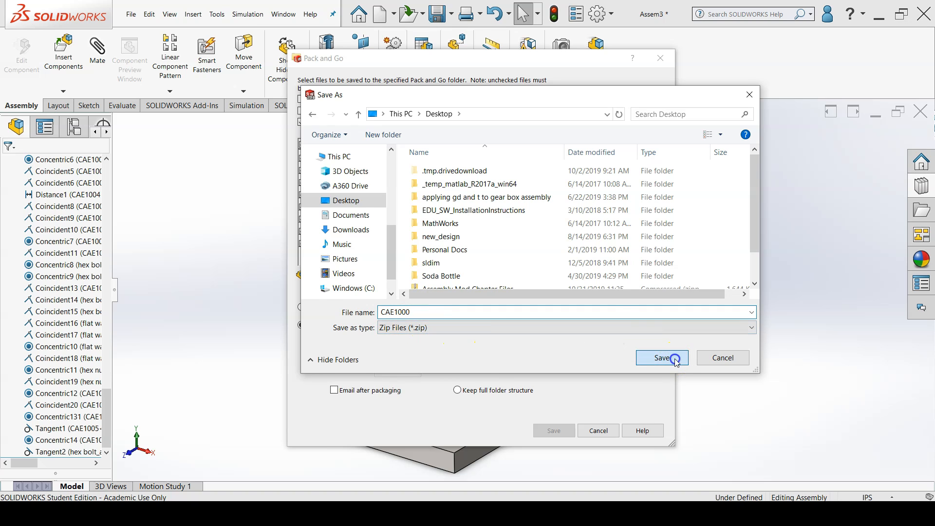
pyautogui.click(662, 357)
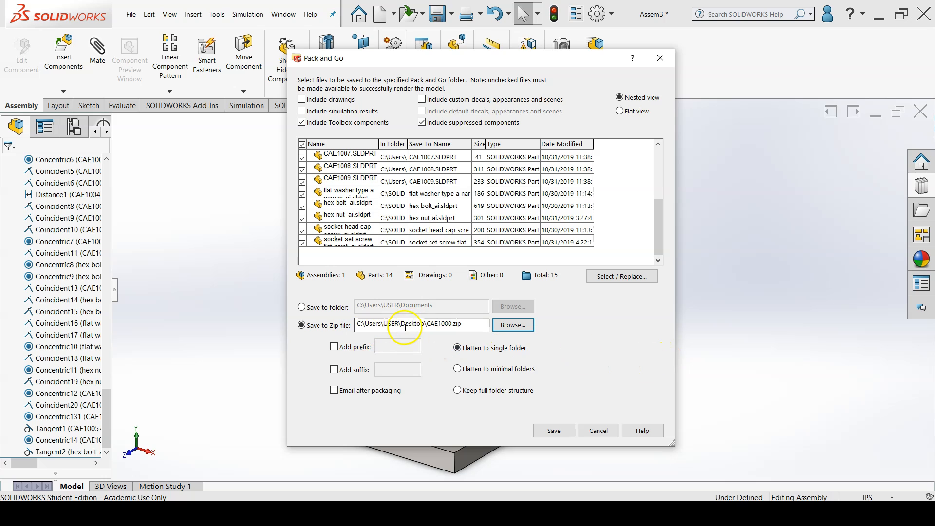
pyautogui.moveTo(519, 387)
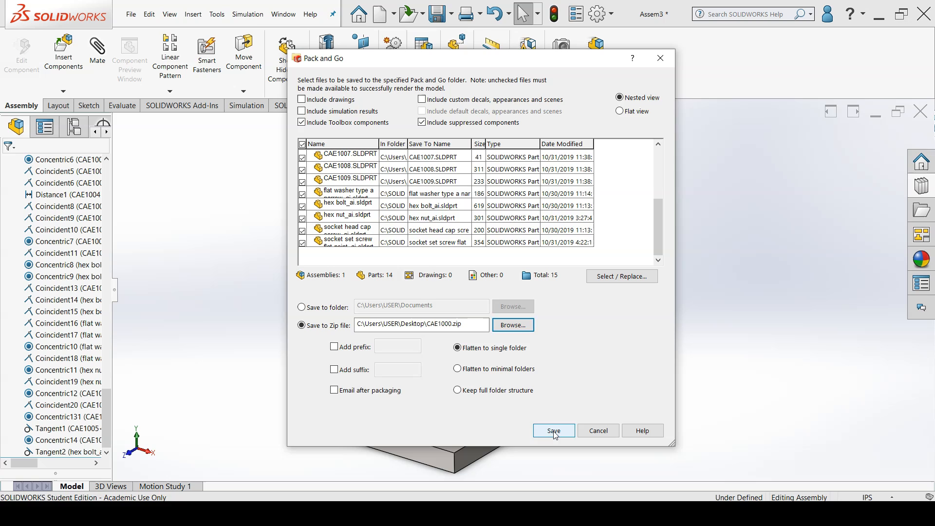
# Step: Attempt the package save, dismiss the copy-failure message, and browse to Assembly Mod Chapter Files
pyautogui.click(553, 430)
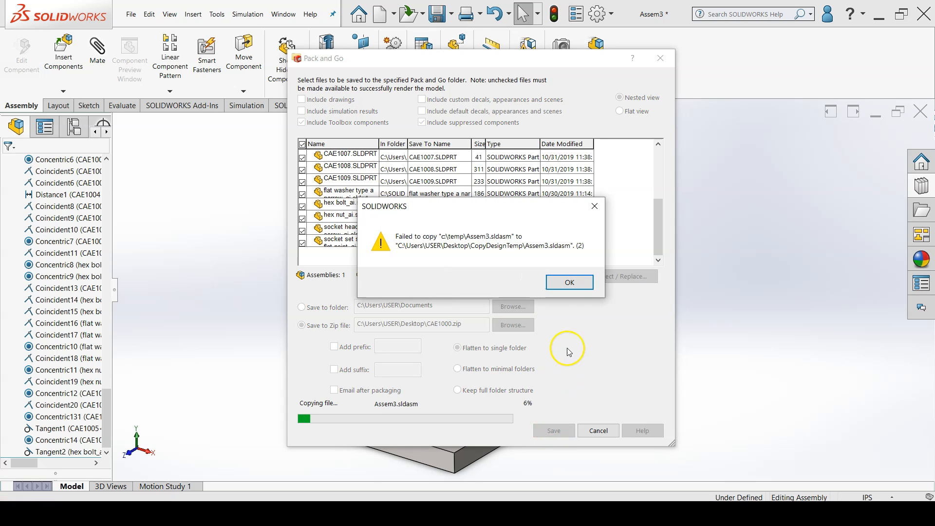
pyautogui.click(567, 282)
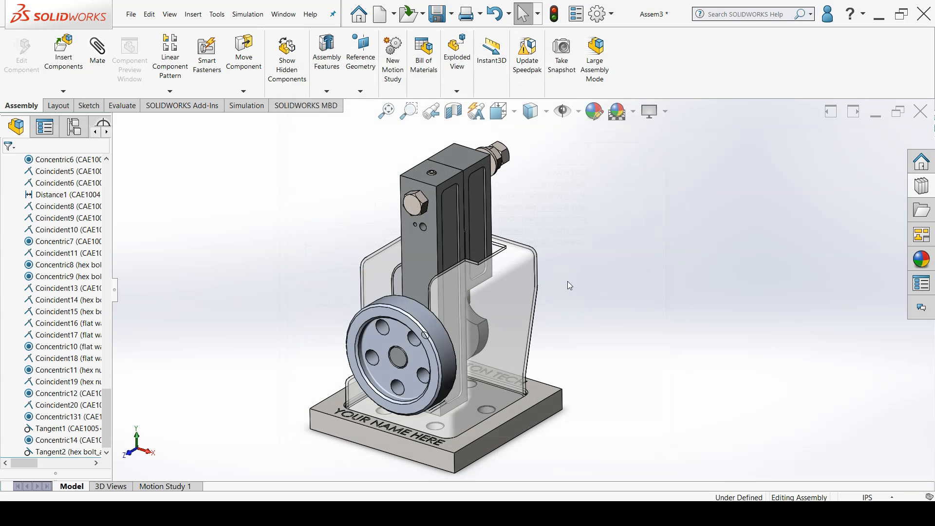
pyautogui.click(439, 451)
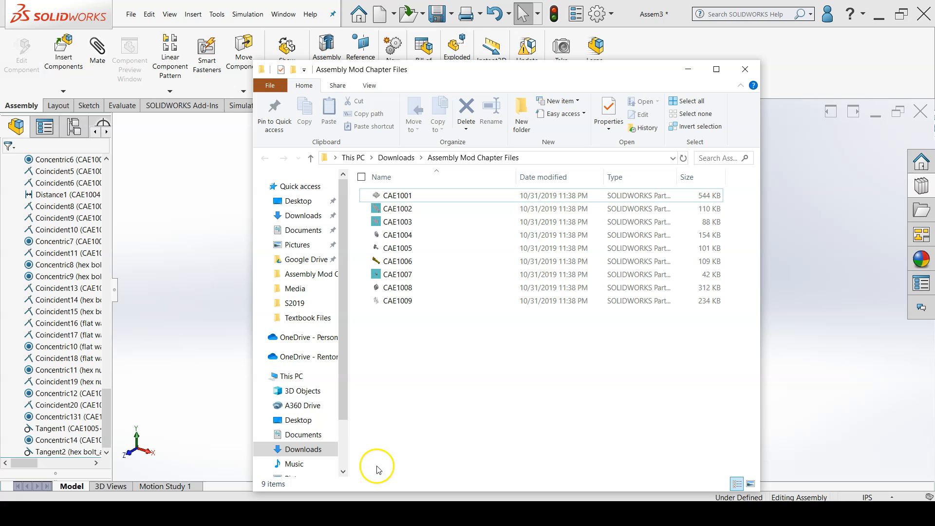
# Step: Inspect the 14 part files inside CAE1000.zip on the Desktop, then close File Explorer
pyautogui.click(297, 201)
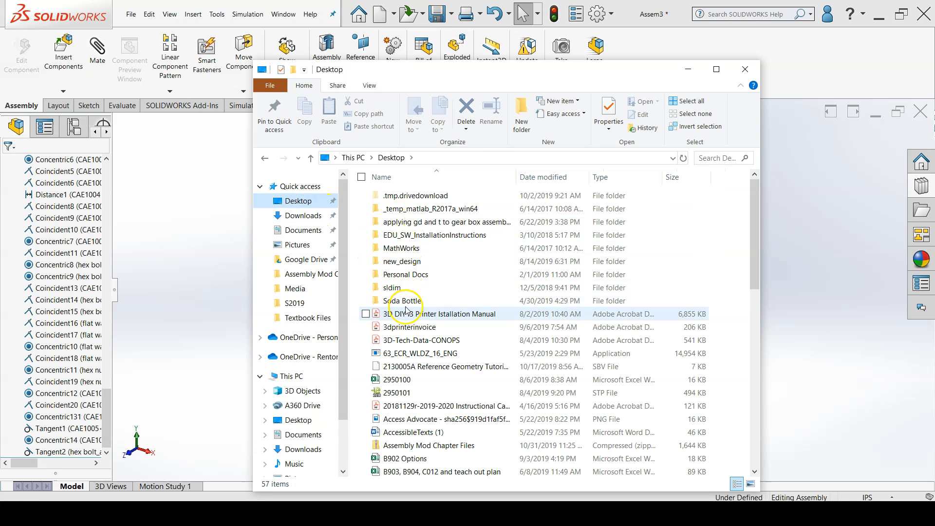
pyautogui.scroll(-3)
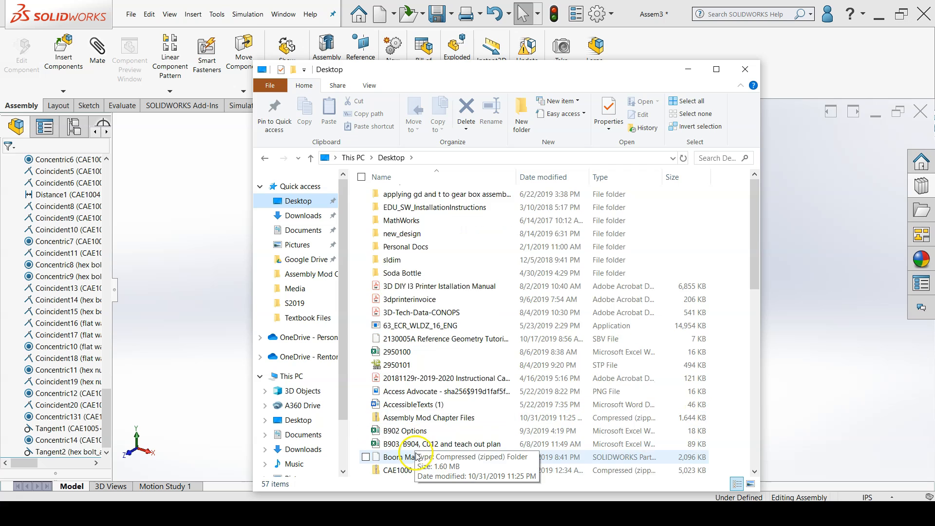
pyautogui.click(398, 352)
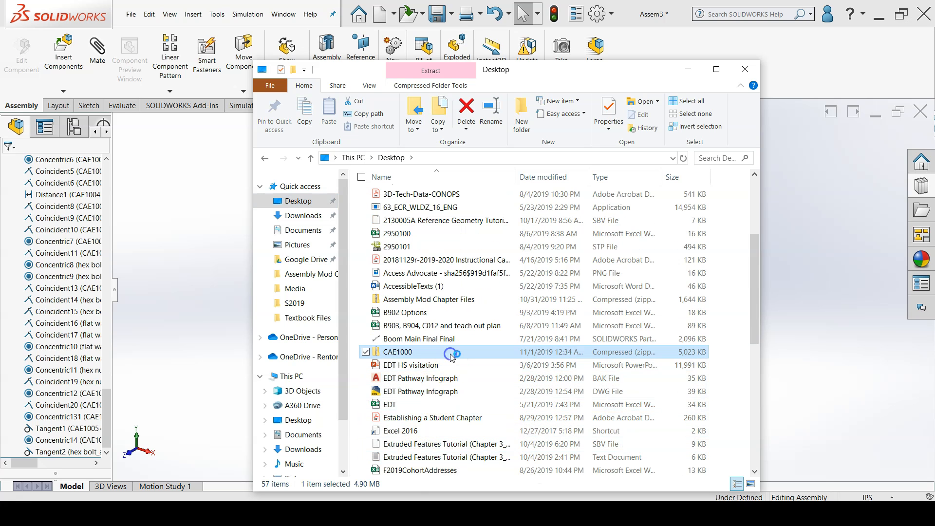
pyautogui.doubleClick(398, 351)
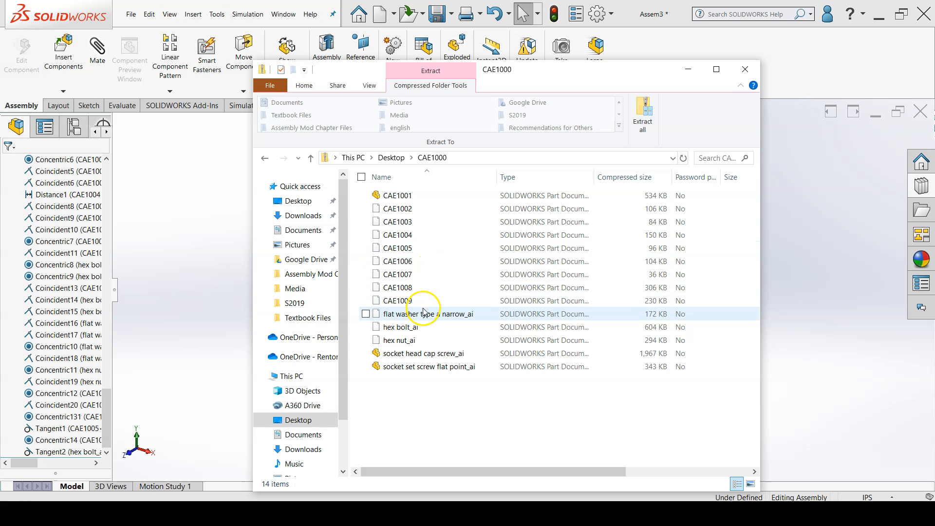
pyautogui.click(744, 69)
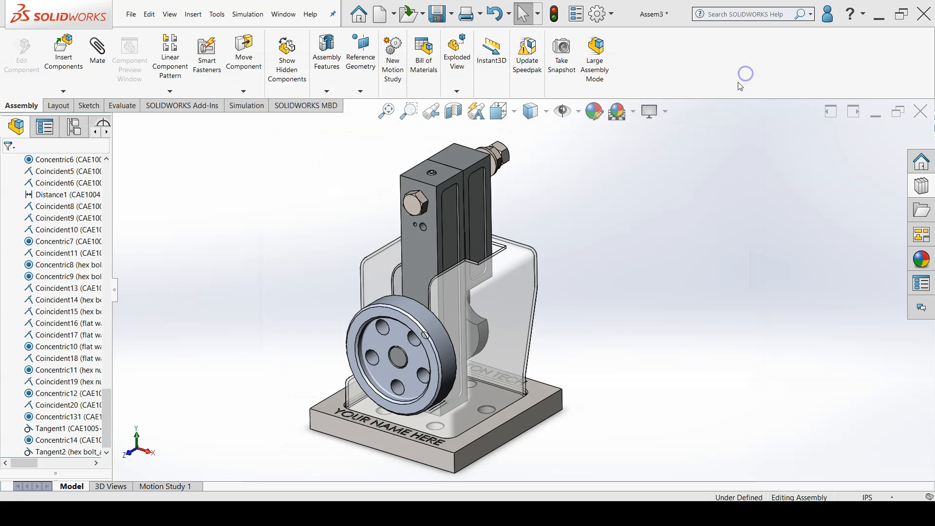
# Step: Save the engine assembly as CAE1000 in the Assembly Mod Chapter Files folder
pyautogui.click(446, 13)
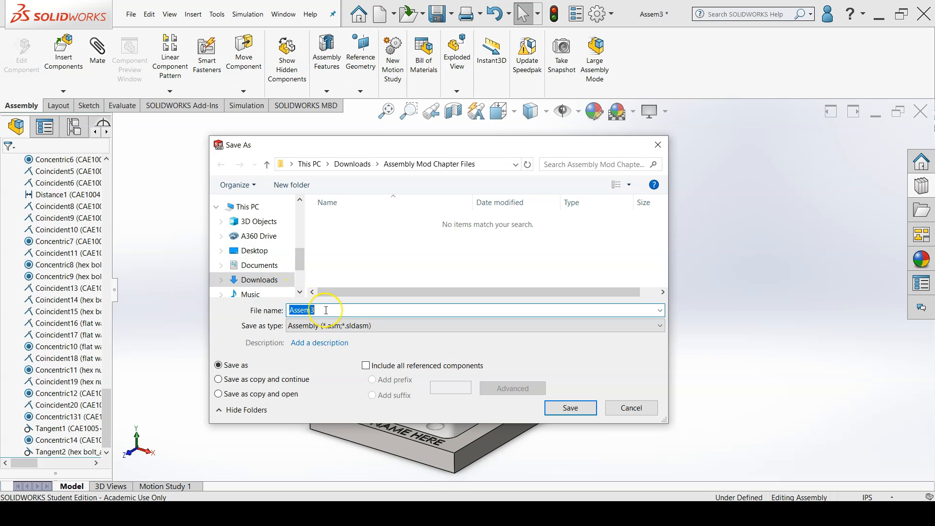
pyautogui.write('CAE1')
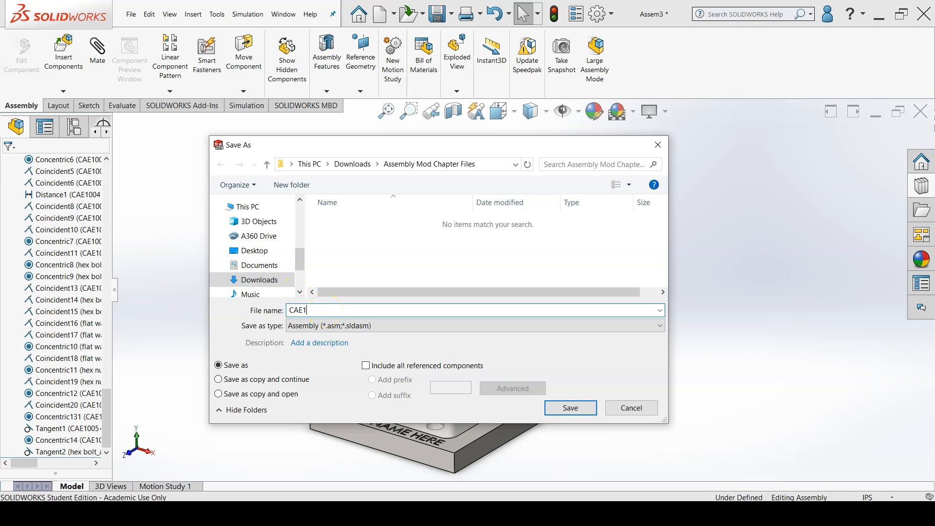
pyautogui.click(569, 408)
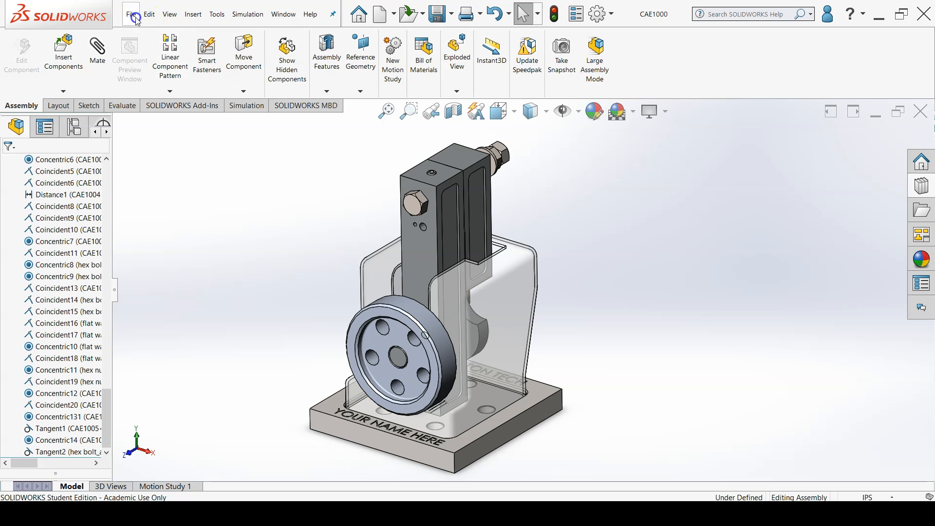
# Step: Reopen Pack and Go for CAE1000, now 25 files, with Save to Zip file selected
pyautogui.click(130, 13)
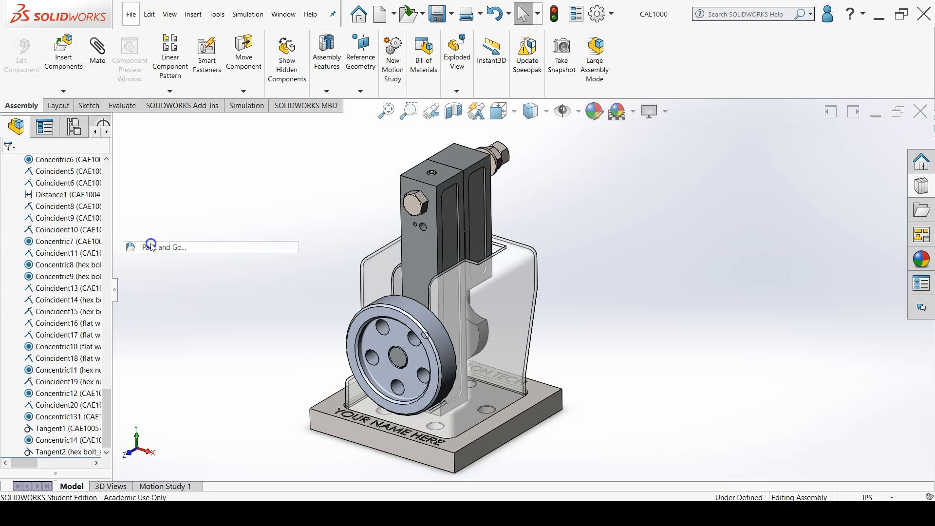
pyautogui.click(173, 246)
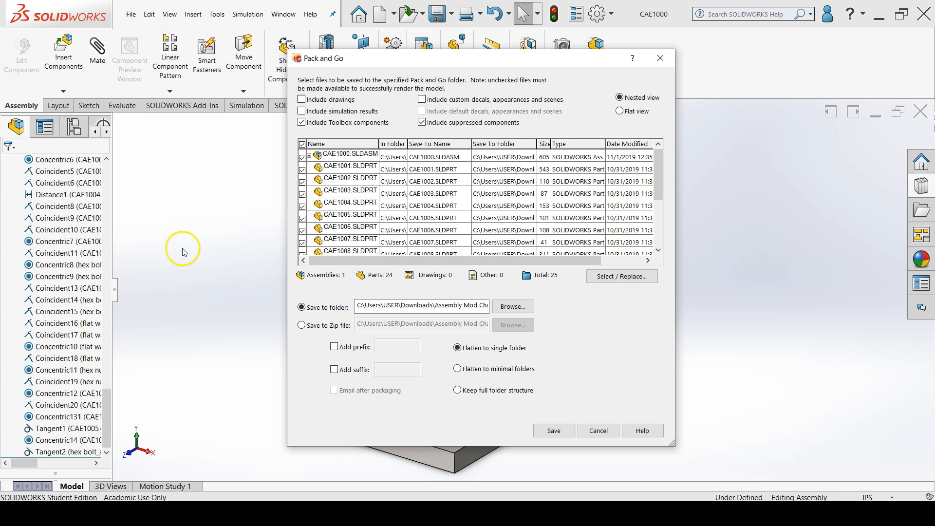
pyautogui.click(302, 325)
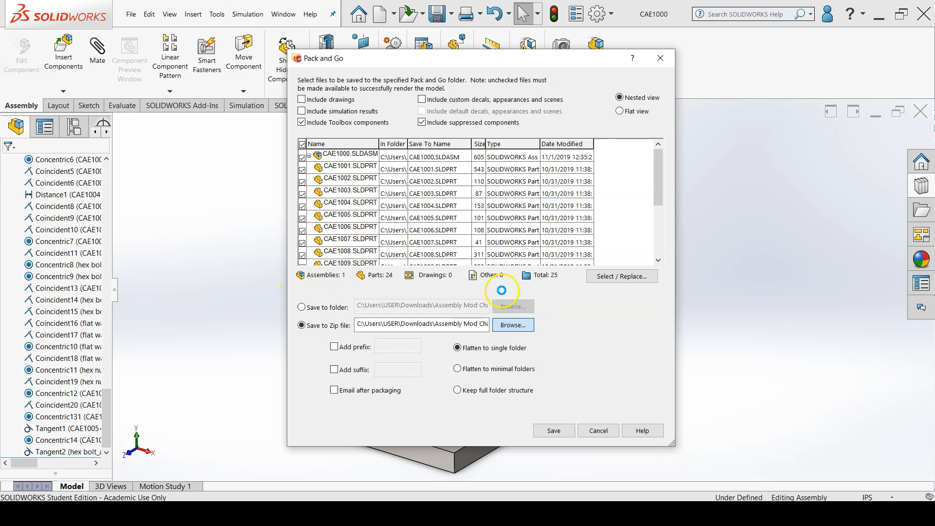
# Step: Set the destination to the existing CAE1000.zip on the Desktop and agree to replace it
pyautogui.click(511, 325)
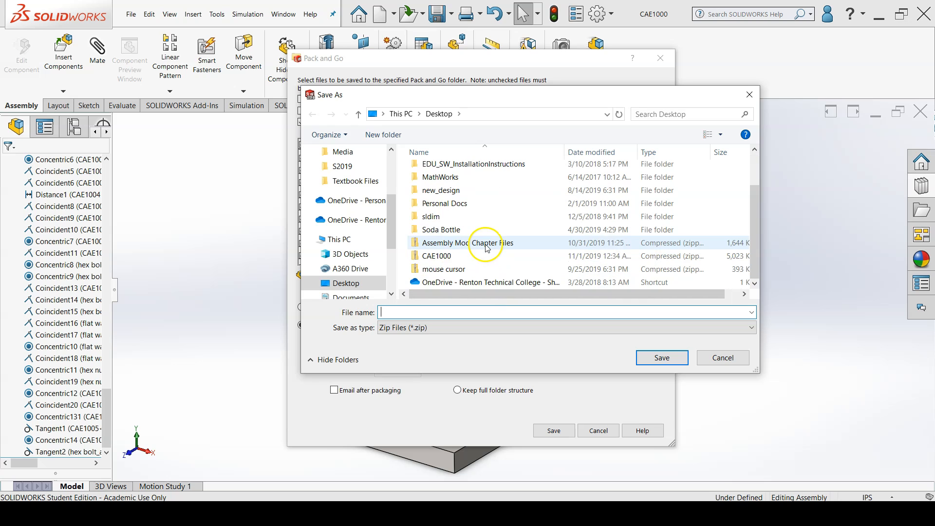
pyautogui.click(437, 256)
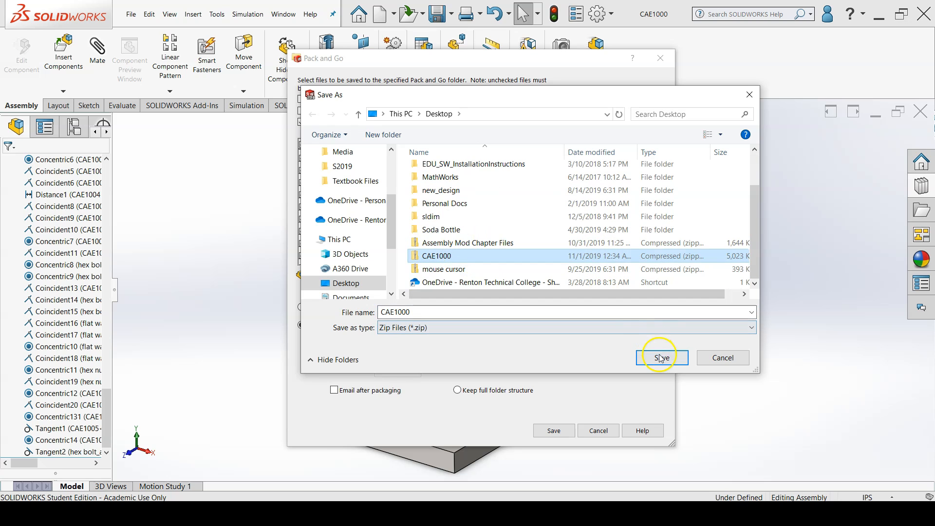
pyautogui.click(660, 358)
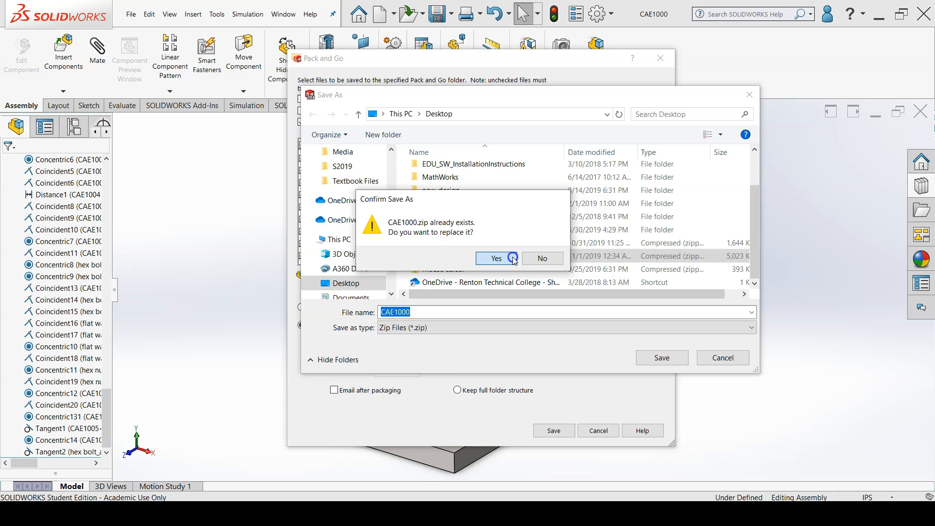
pyautogui.click(494, 258)
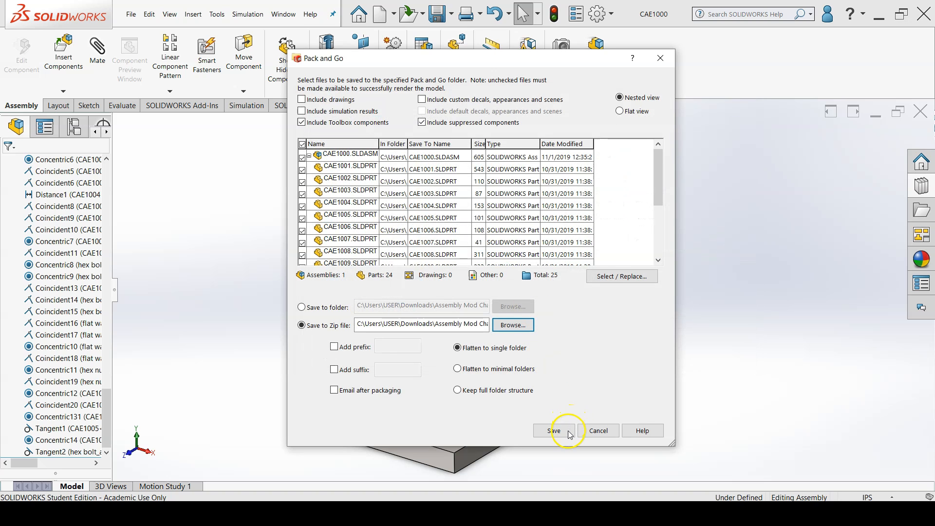
pyautogui.moveTo(559, 431)
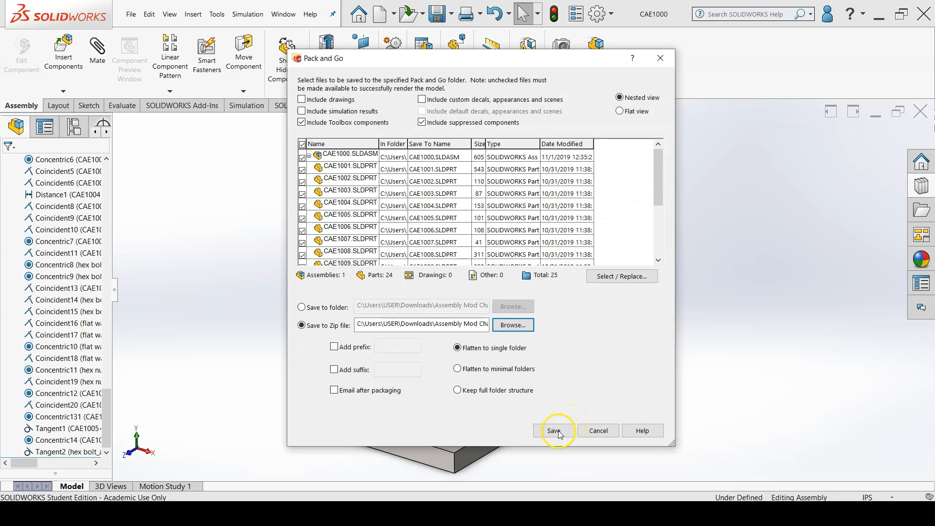
pyautogui.moveTo(579, 377)
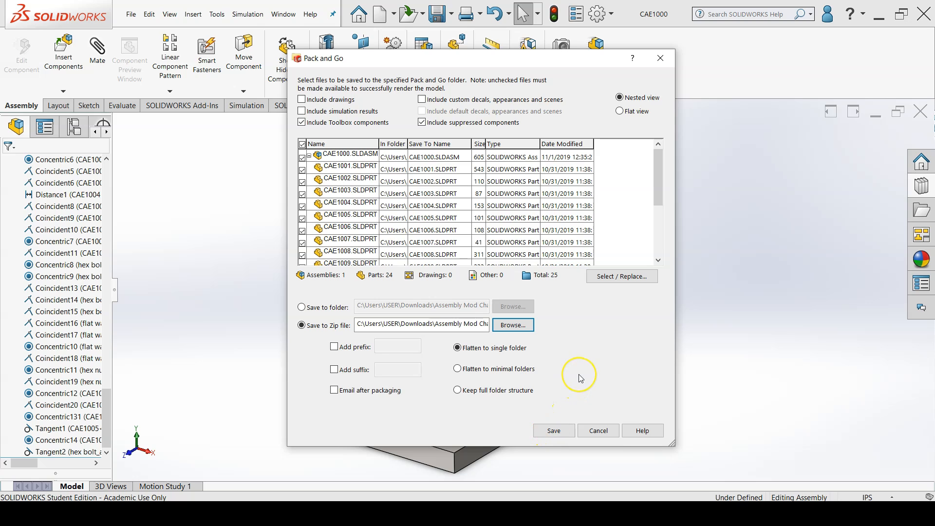
# Step: Save the package into CAE1000.zip, then head to the Desktop in File Explorer
pyautogui.click(553, 429)
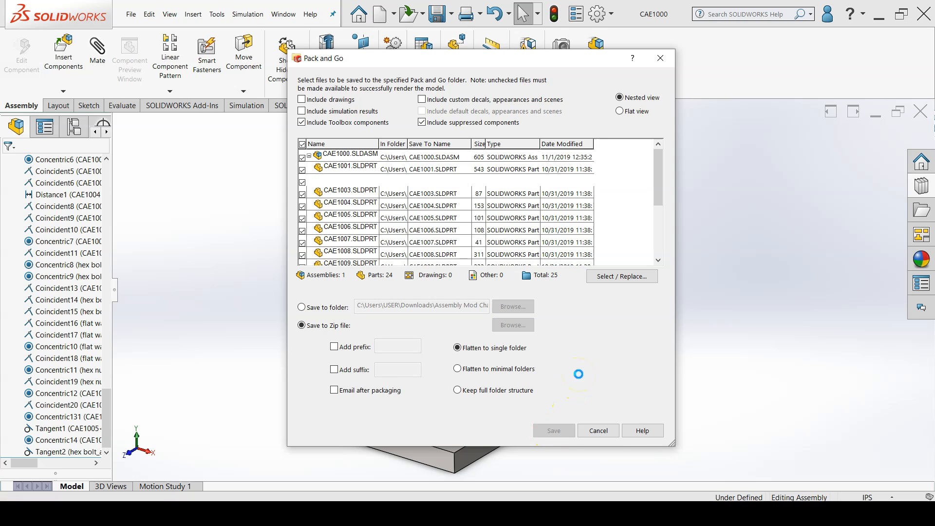
pyautogui.click(553, 429)
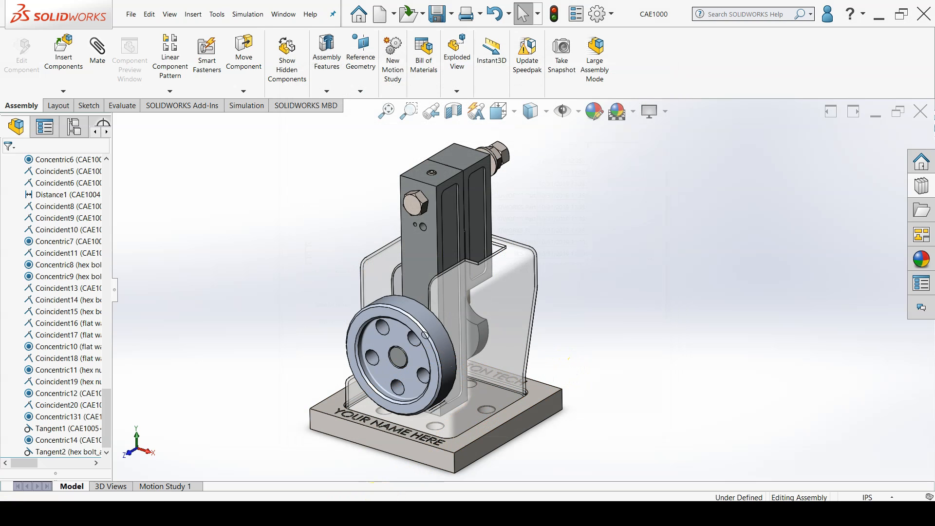
pyautogui.moveTo(360, 471)
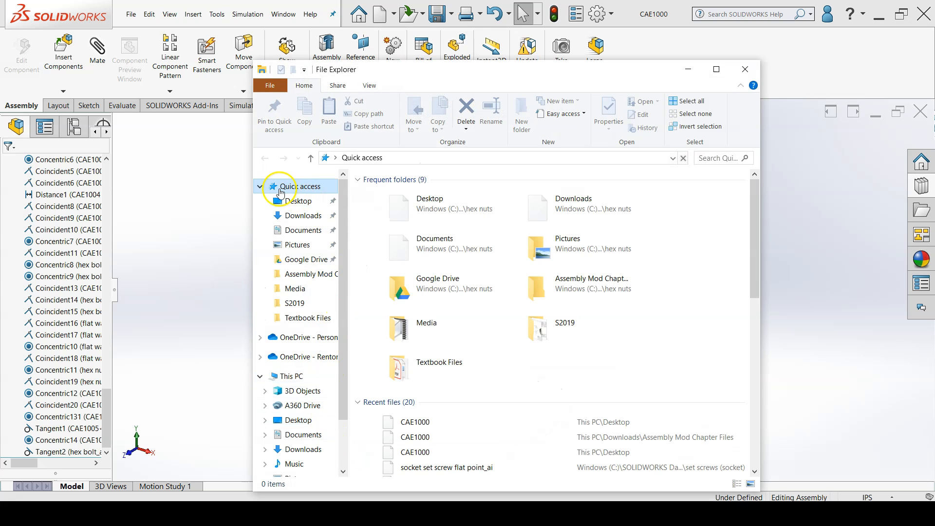
pyautogui.click(300, 186)
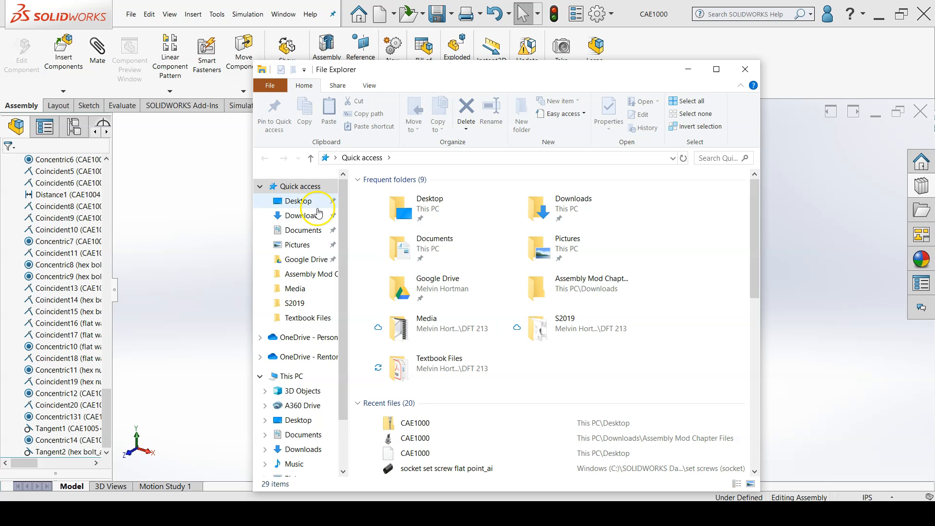